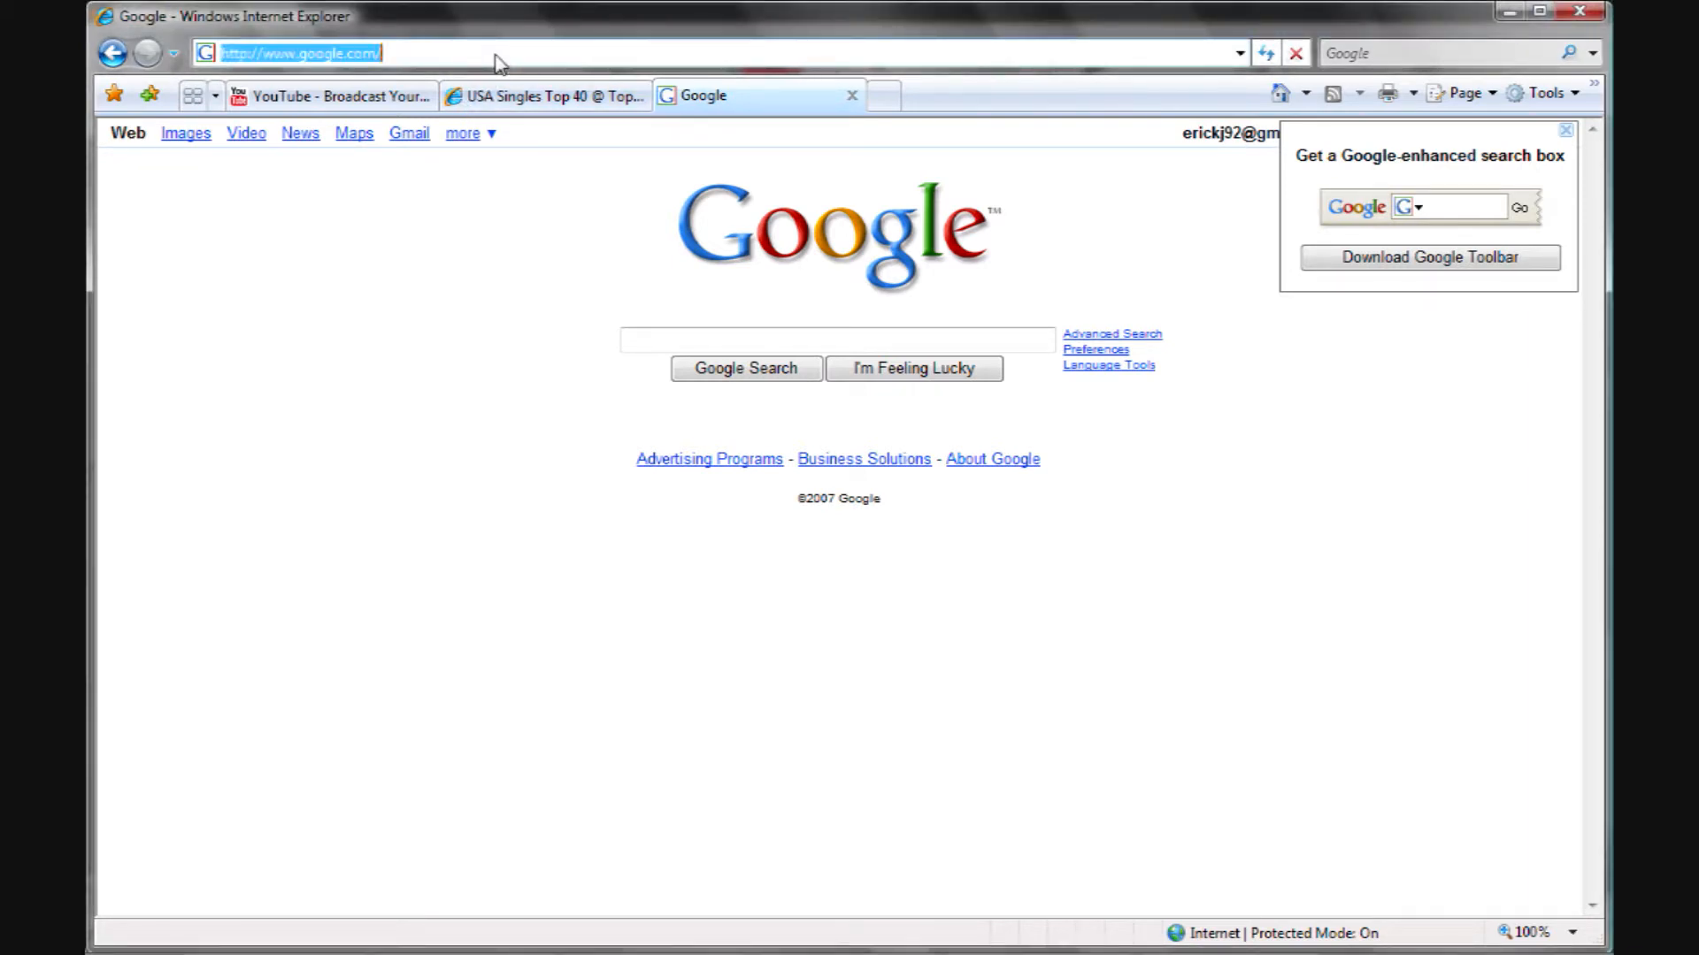
text(www.geeks.co)
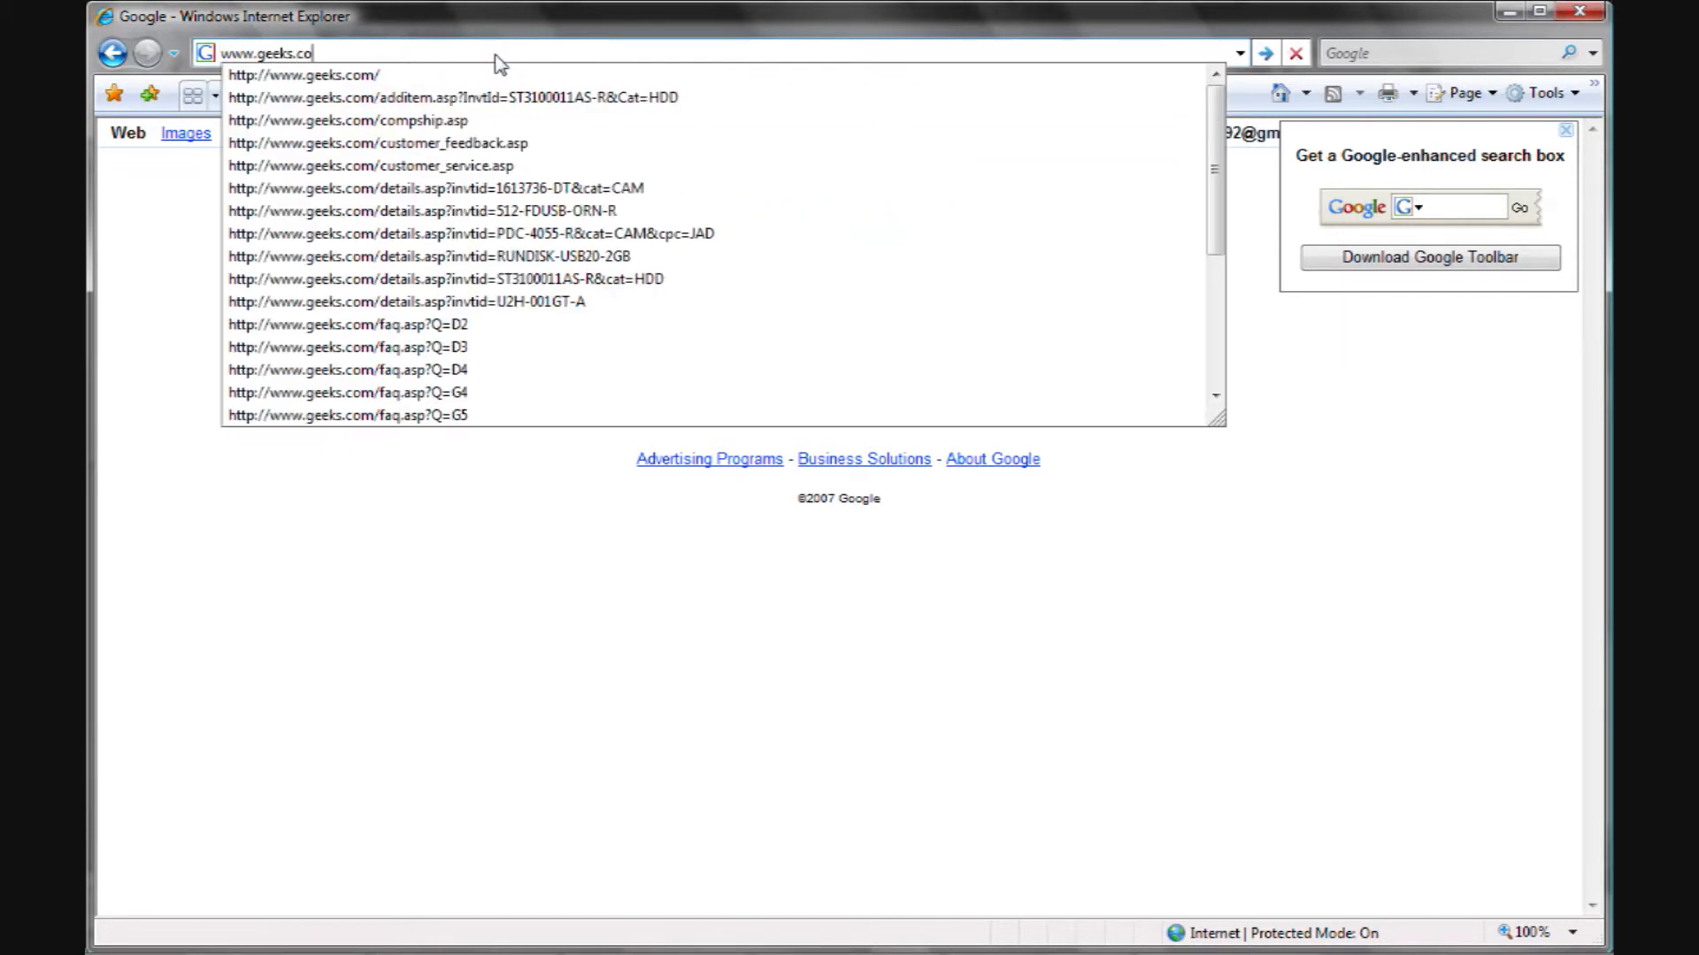
click(304, 73)
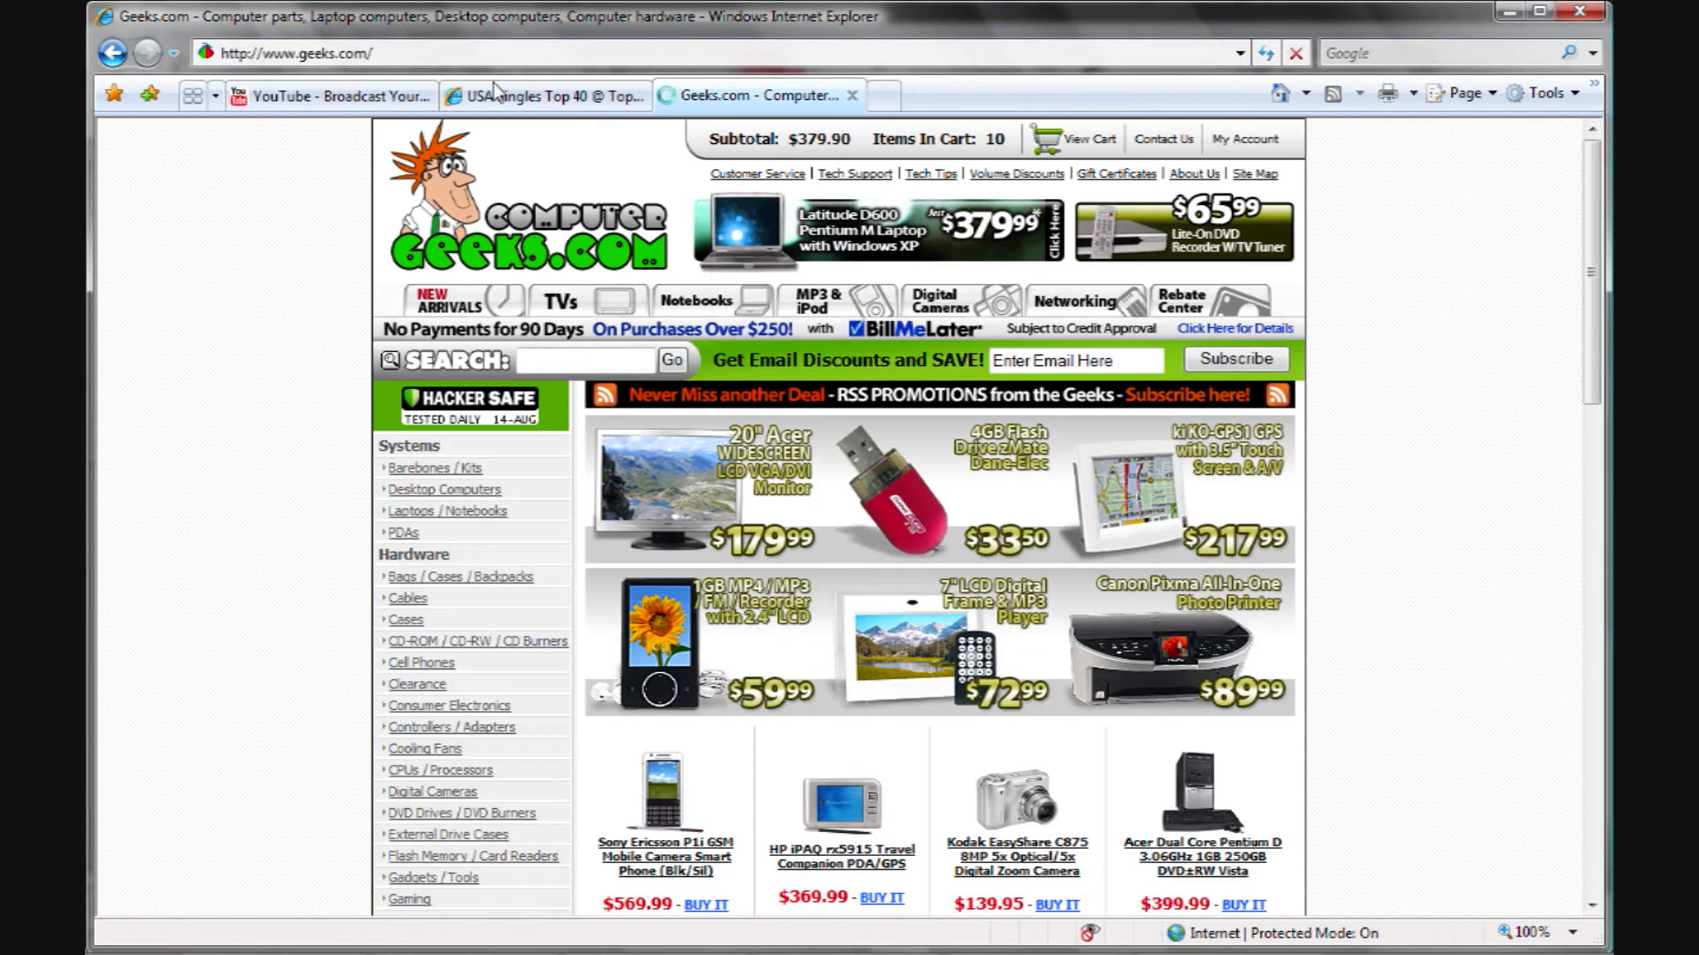
mouse_move(1086, 552)
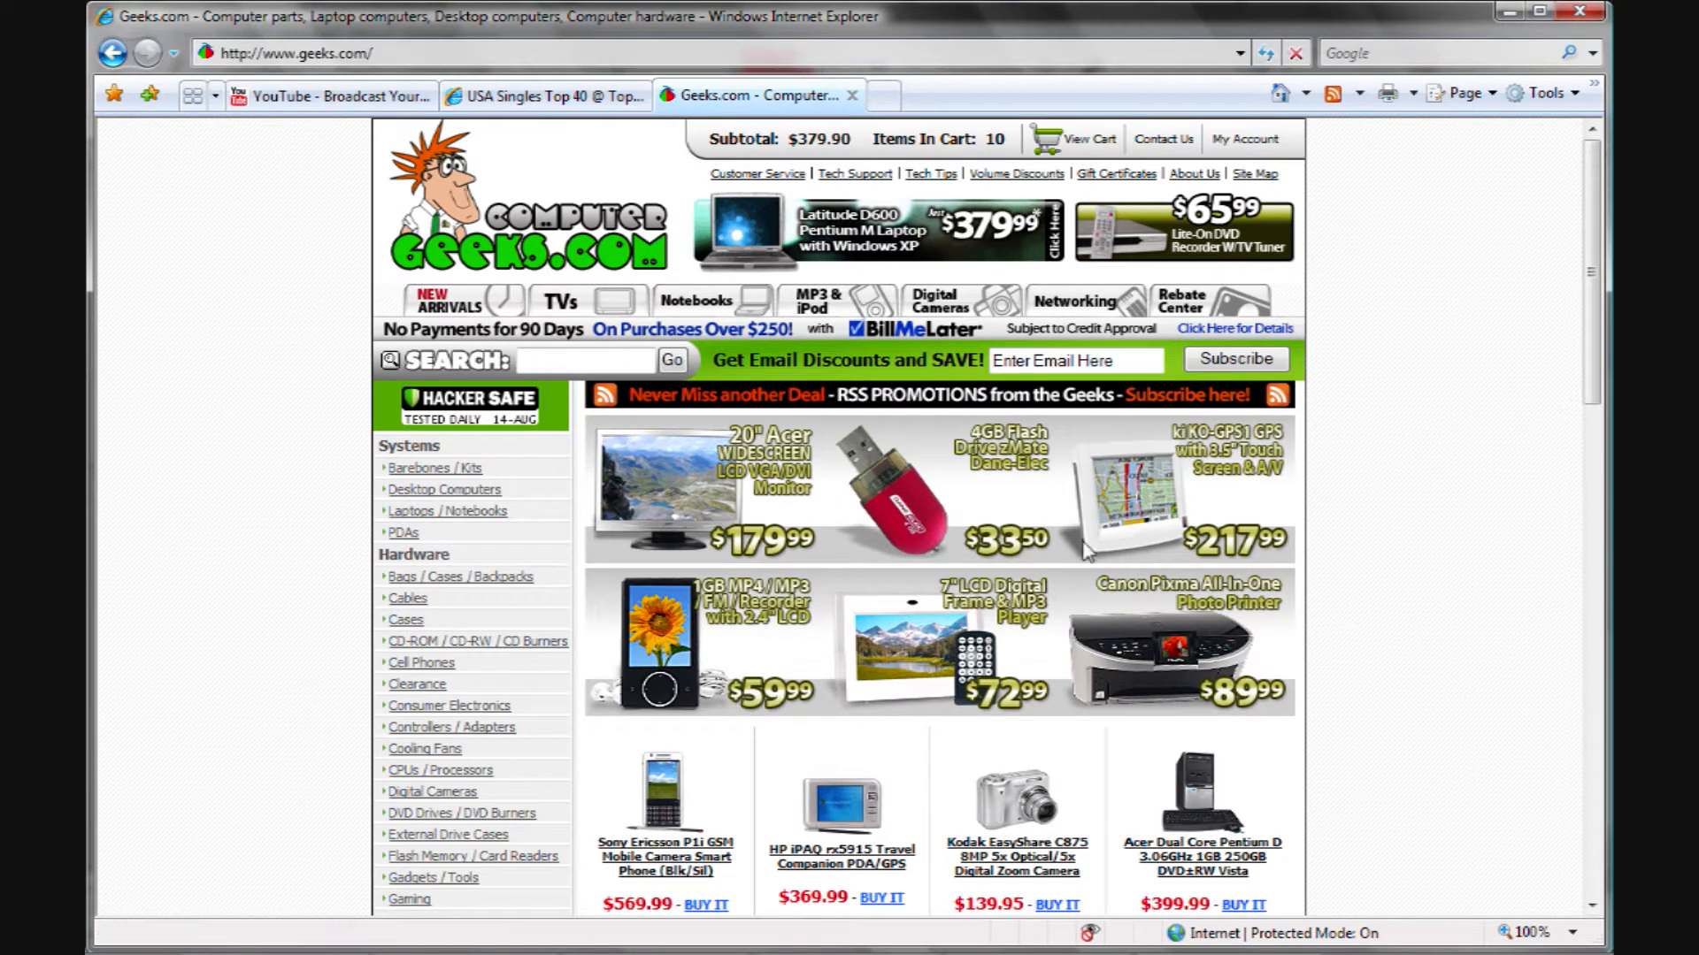
mouse_move(1487, 684)
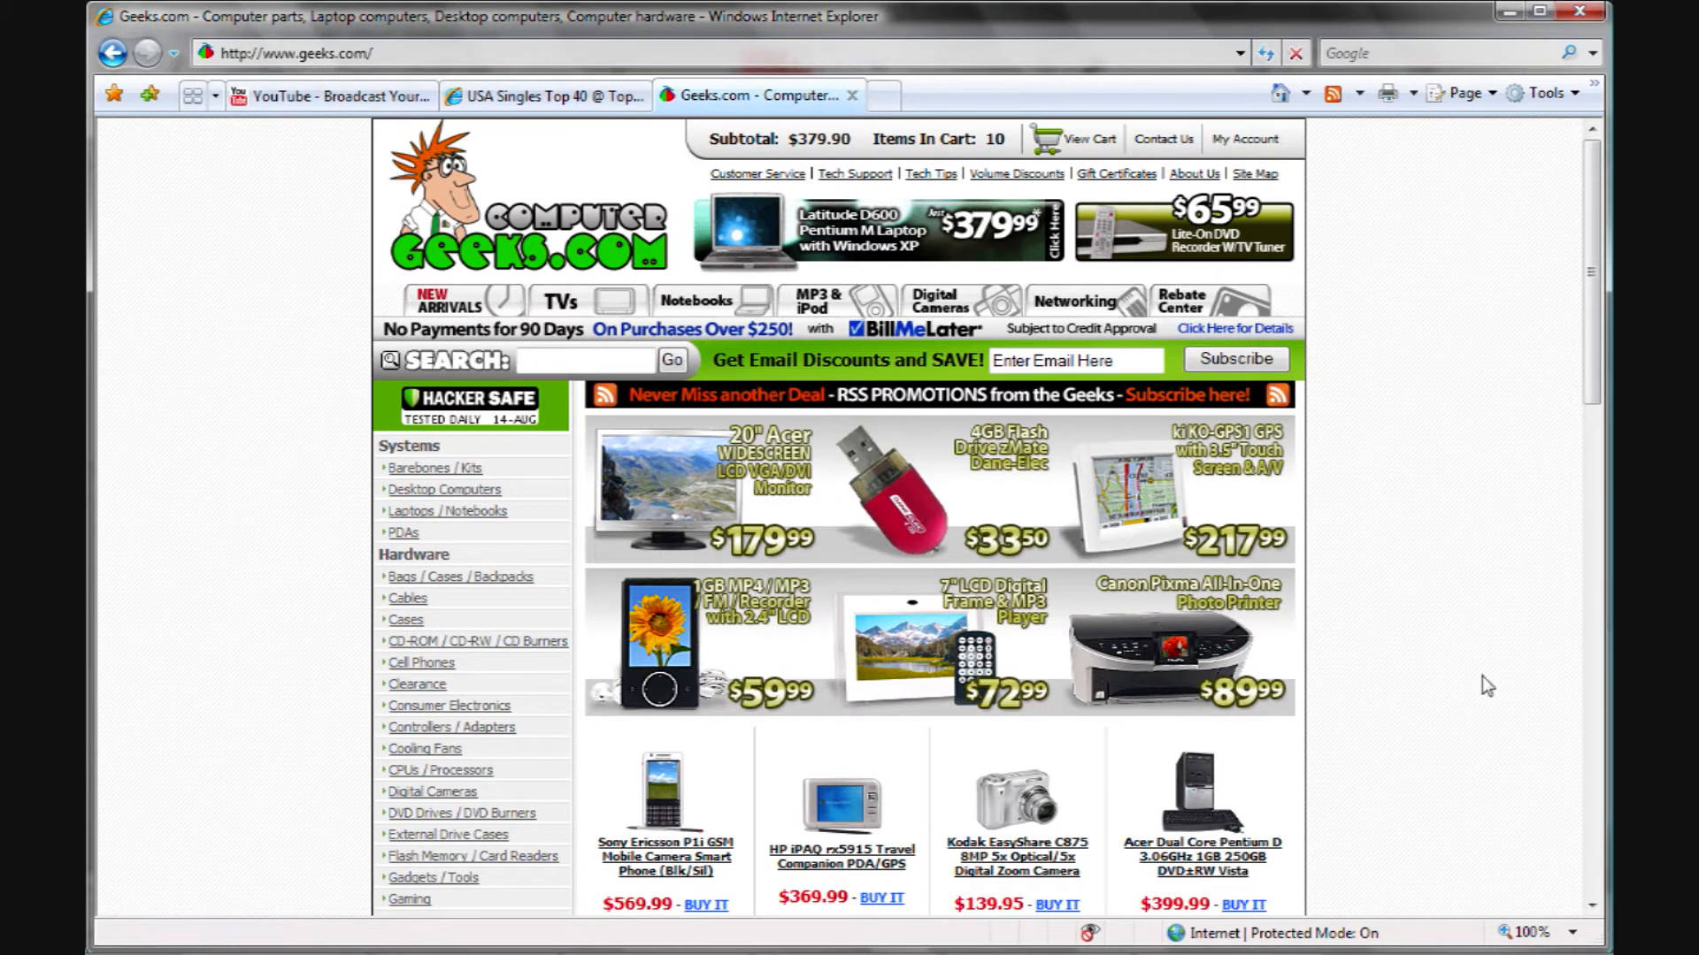
scroll(down, 3)
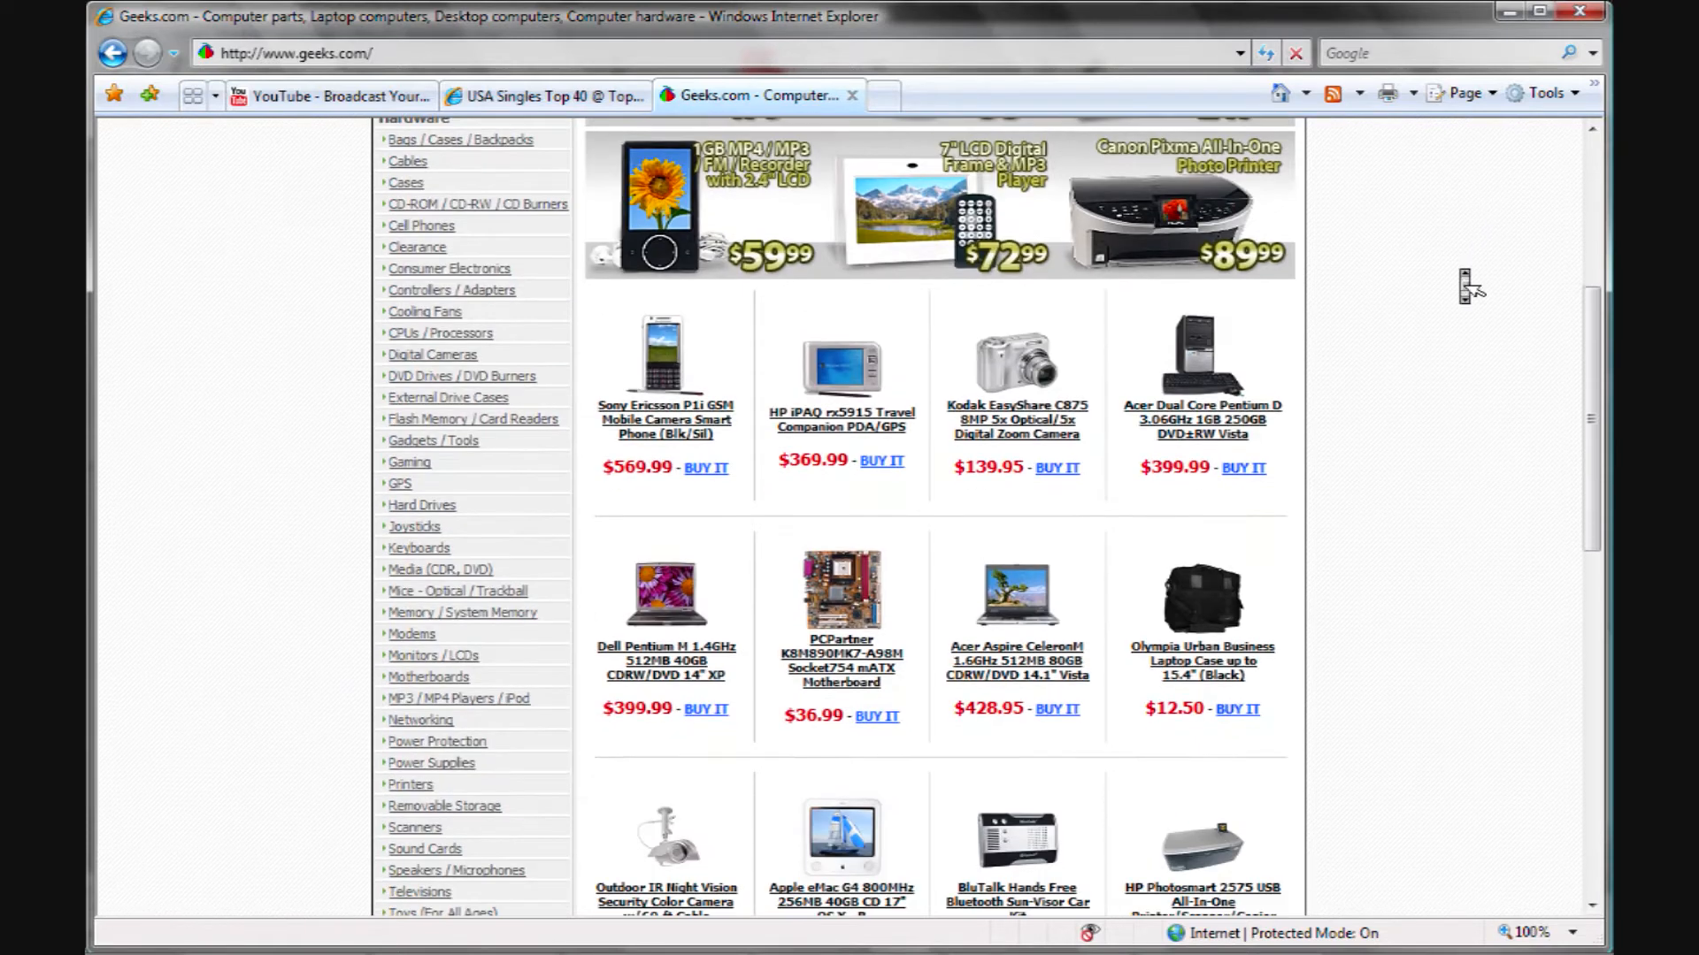
mouse_move(247, 532)
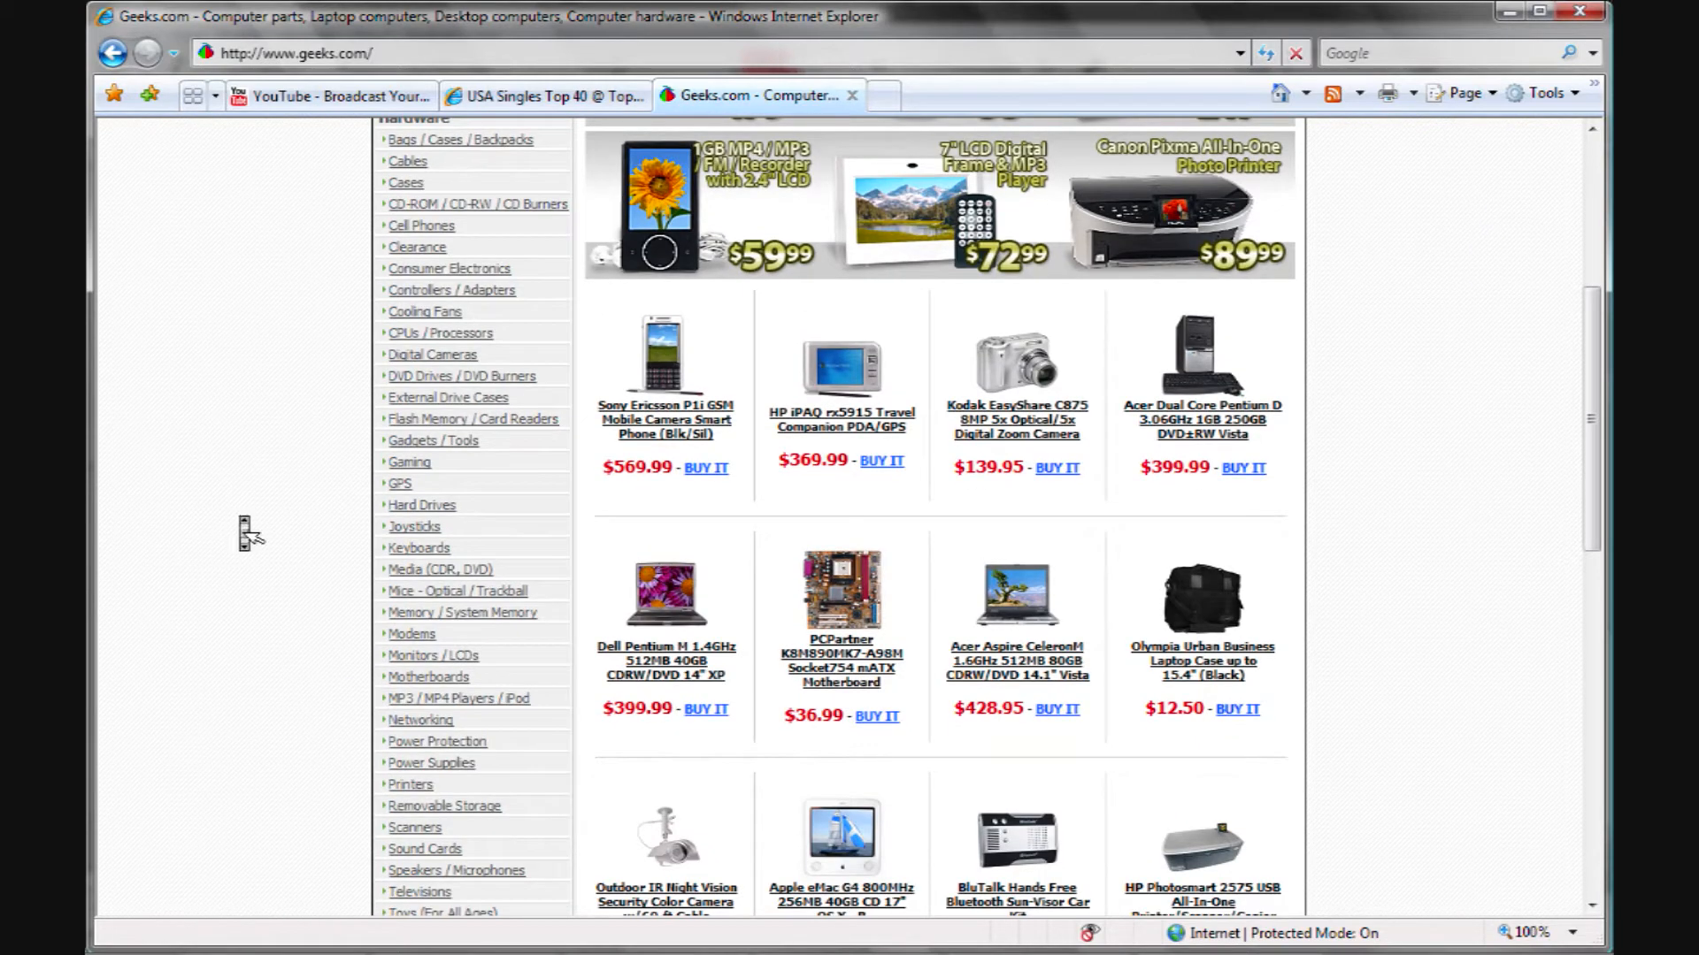
mouse_move(420, 505)
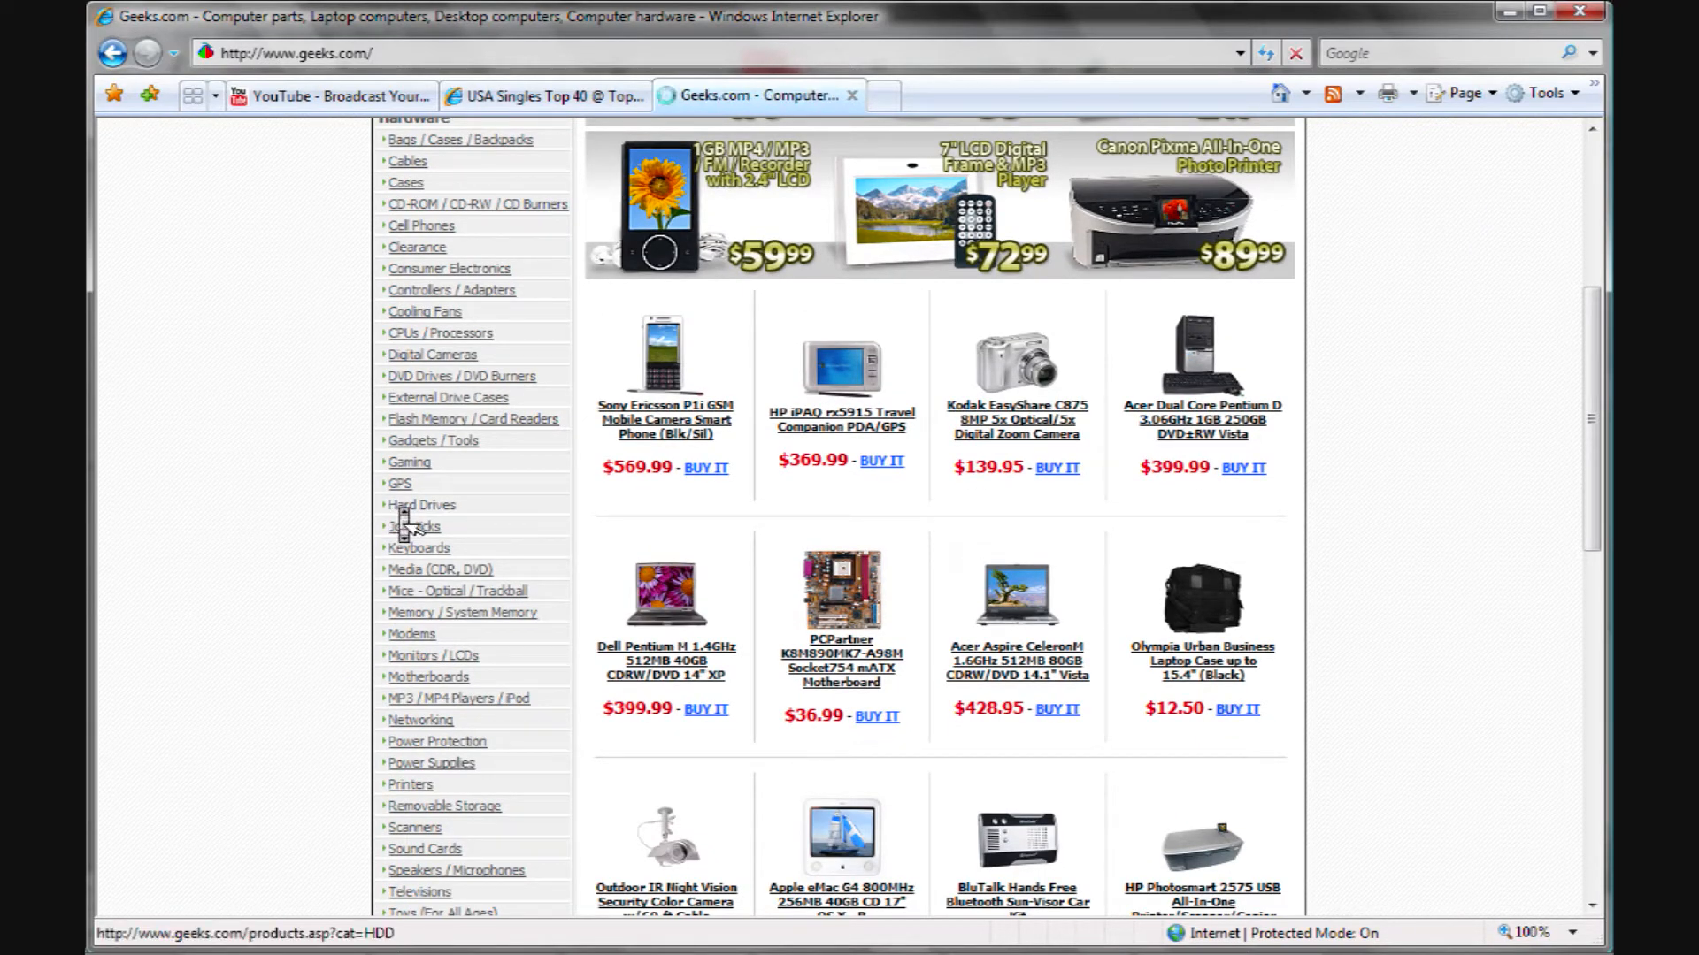
Go through Hard Drives to the Internal SATA Hard Drive 3.5" listing
click(414, 526)
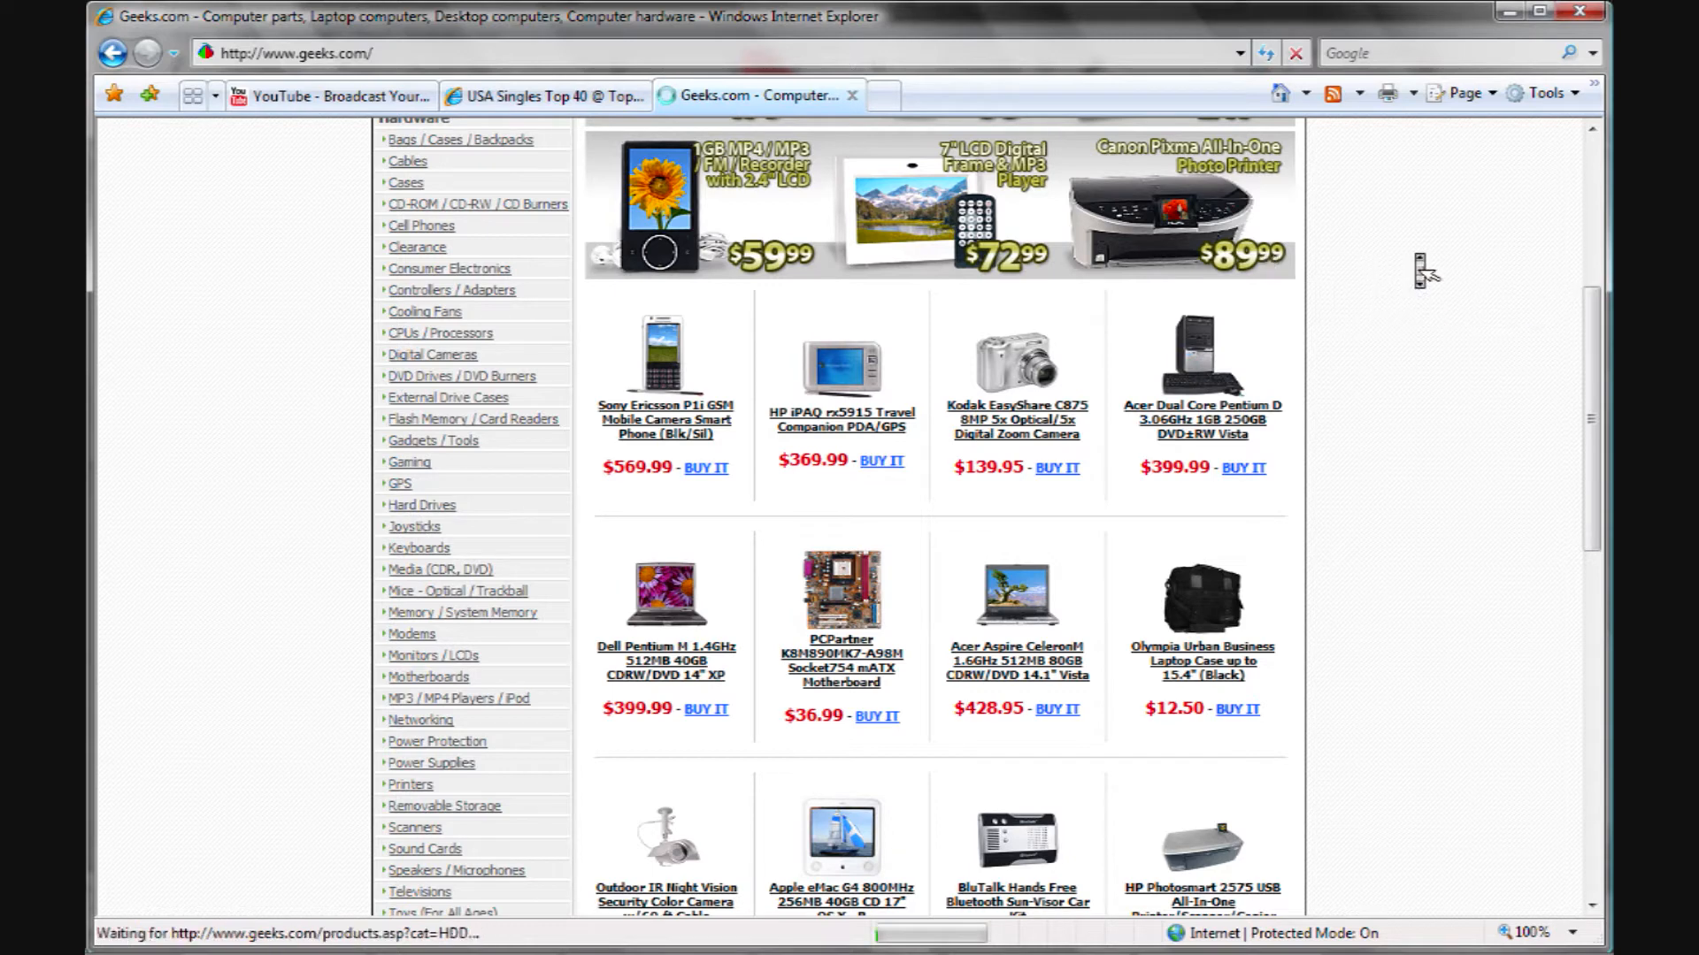
click(421, 505)
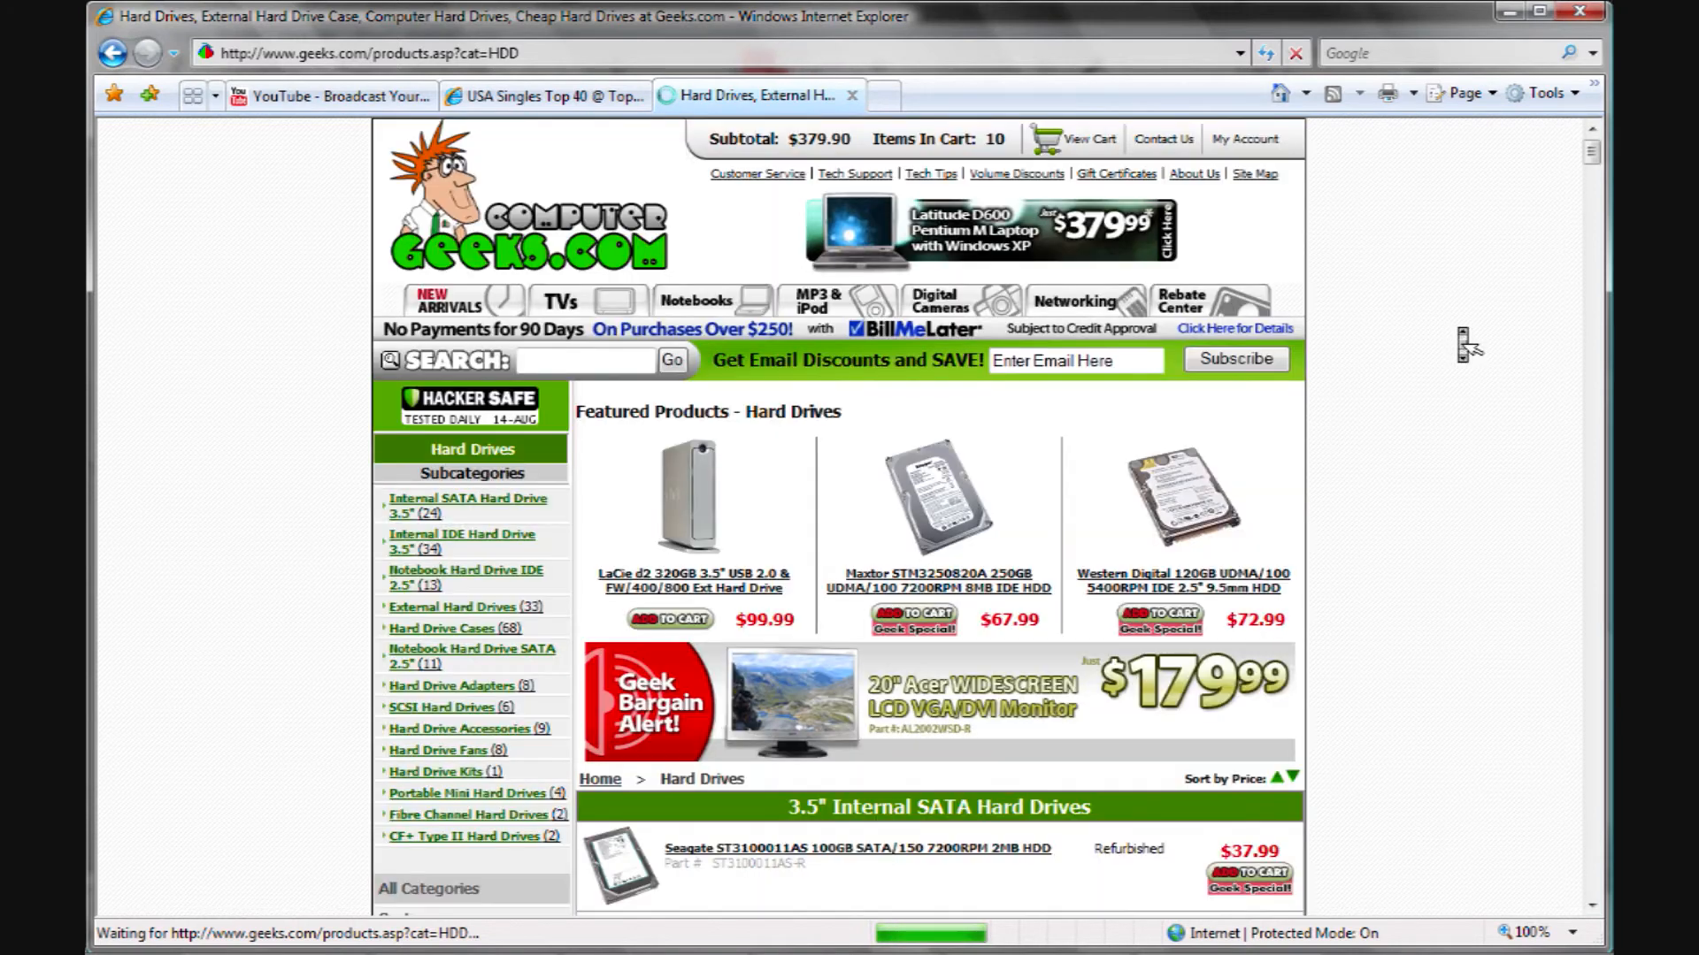
scroll(down, 3)
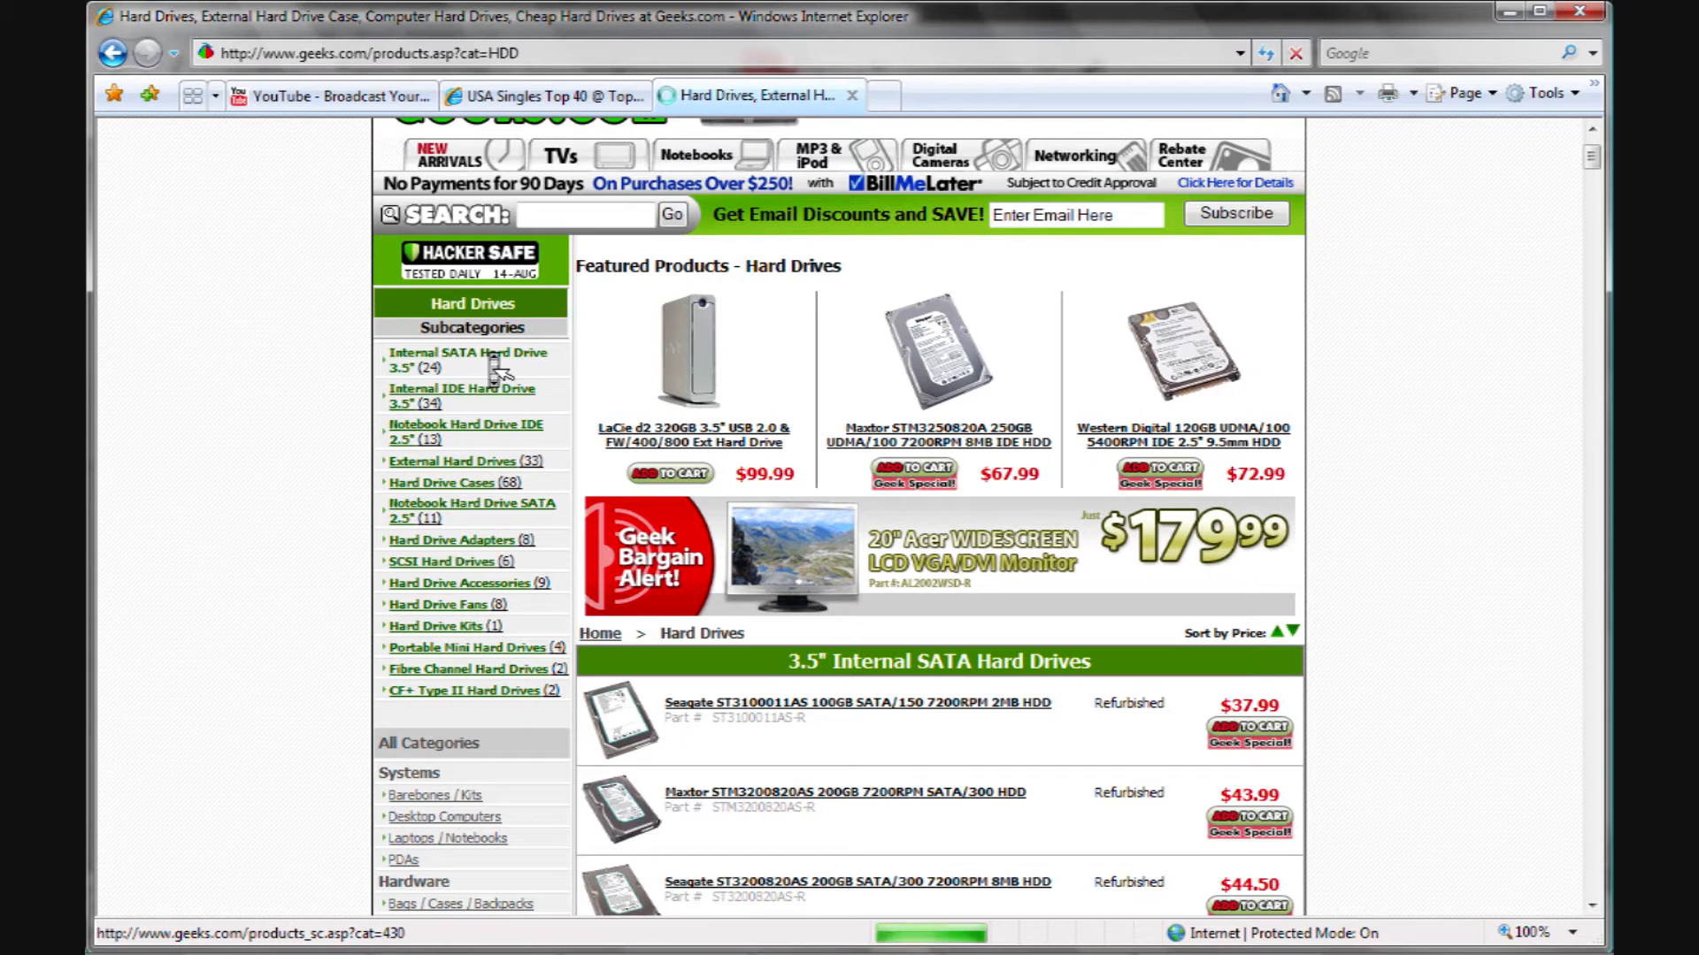
click(468, 359)
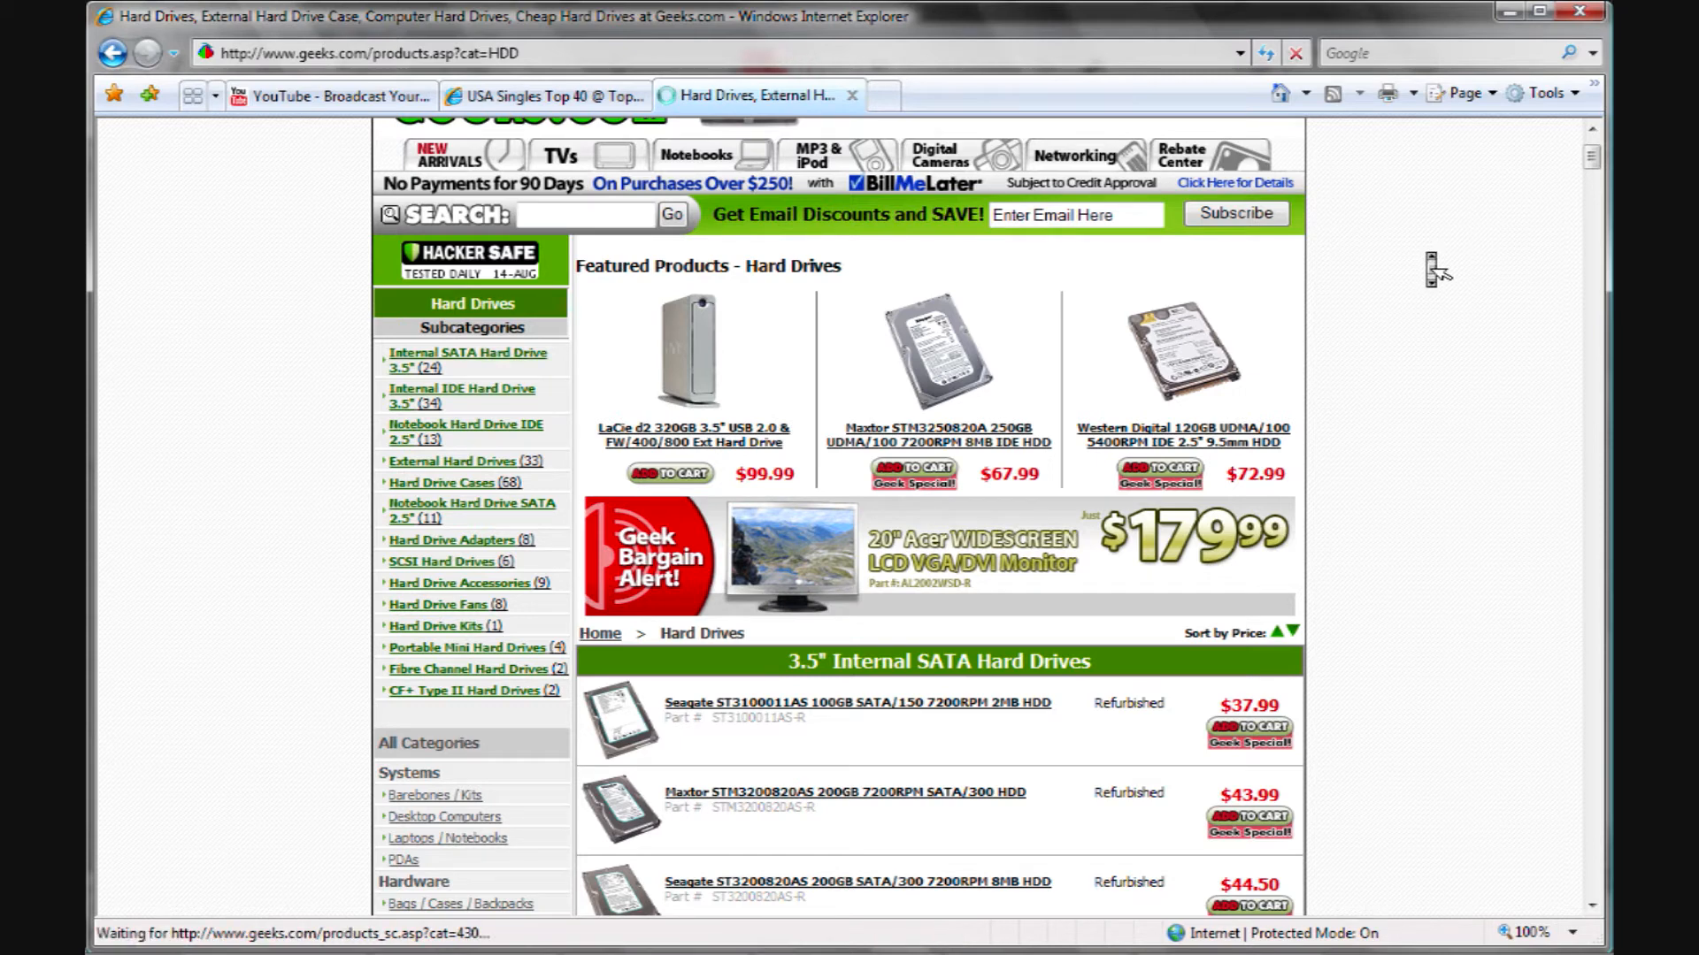
click(468, 360)
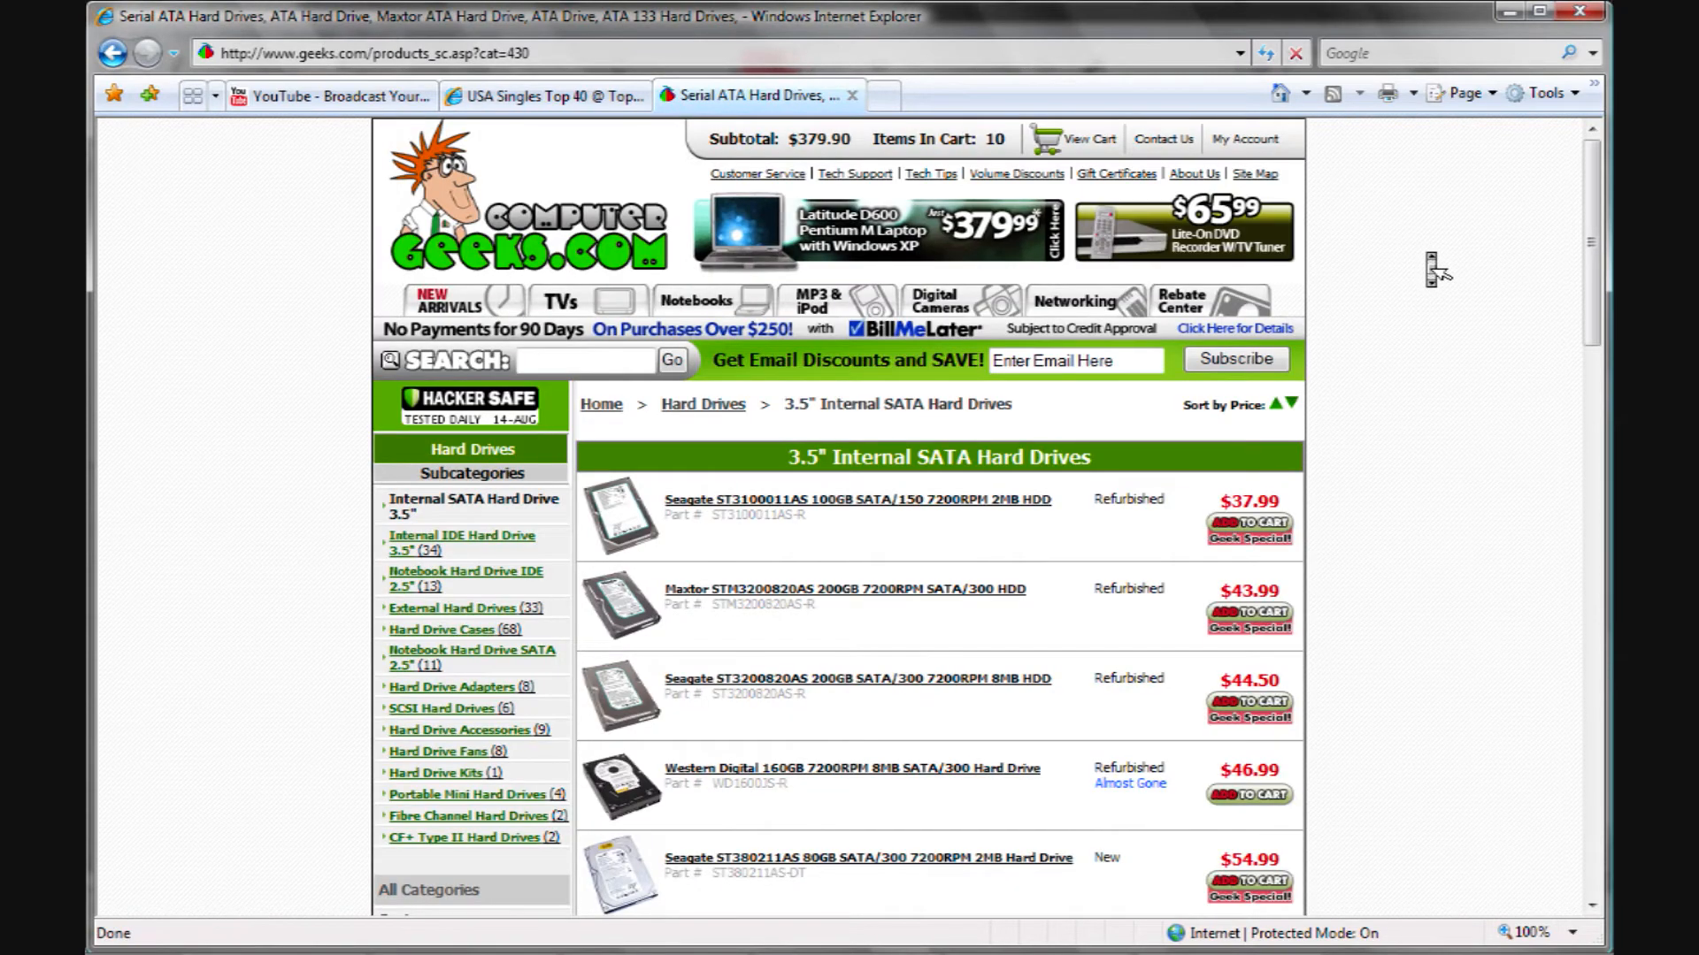
mouse_move(1419, 280)
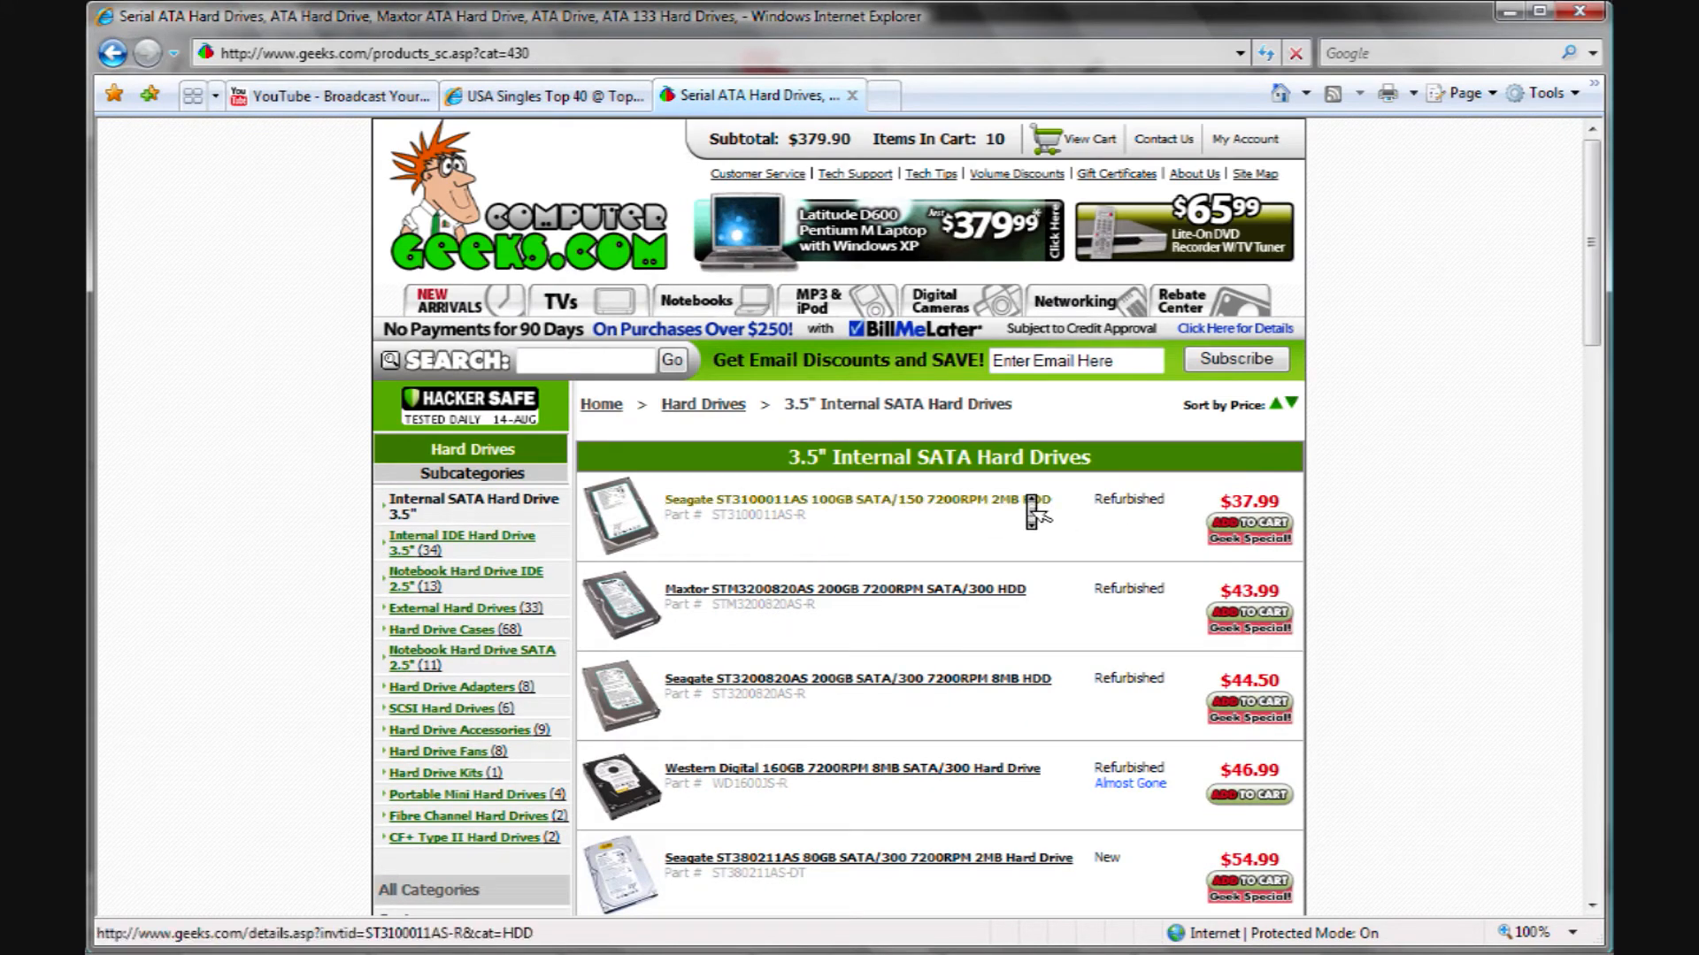
mouse_move(1437, 387)
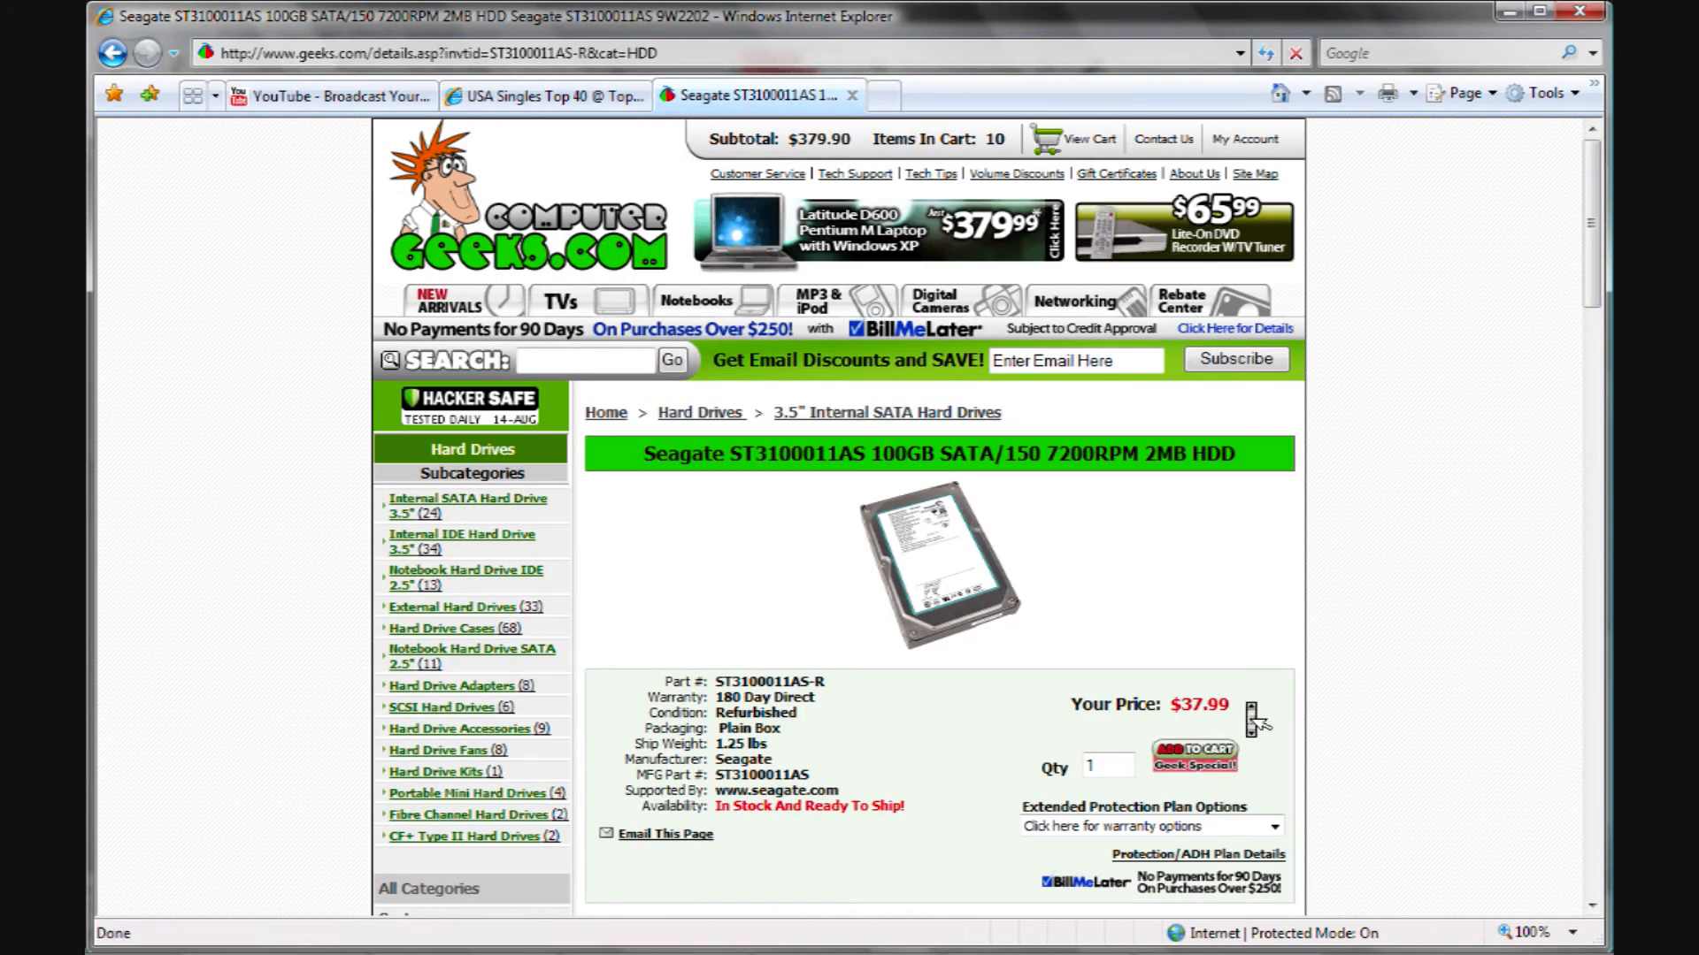
Leave the Seagate ST3100011AS cart empty and return to shopping
click(1192, 755)
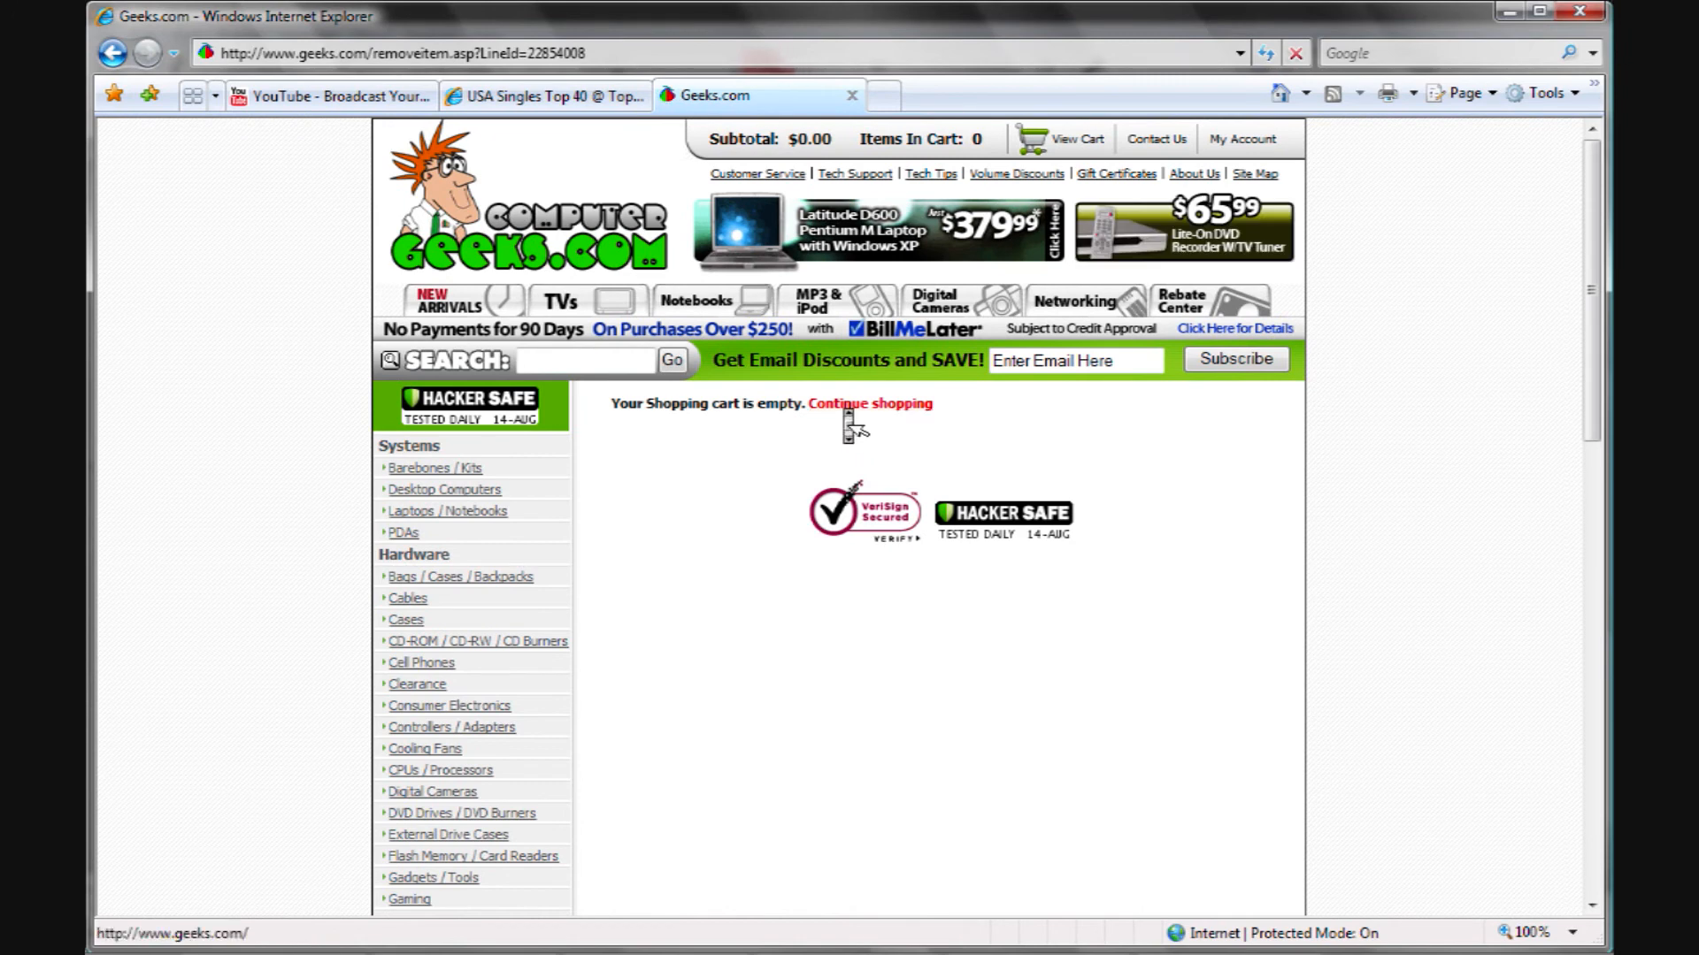
click(869, 404)
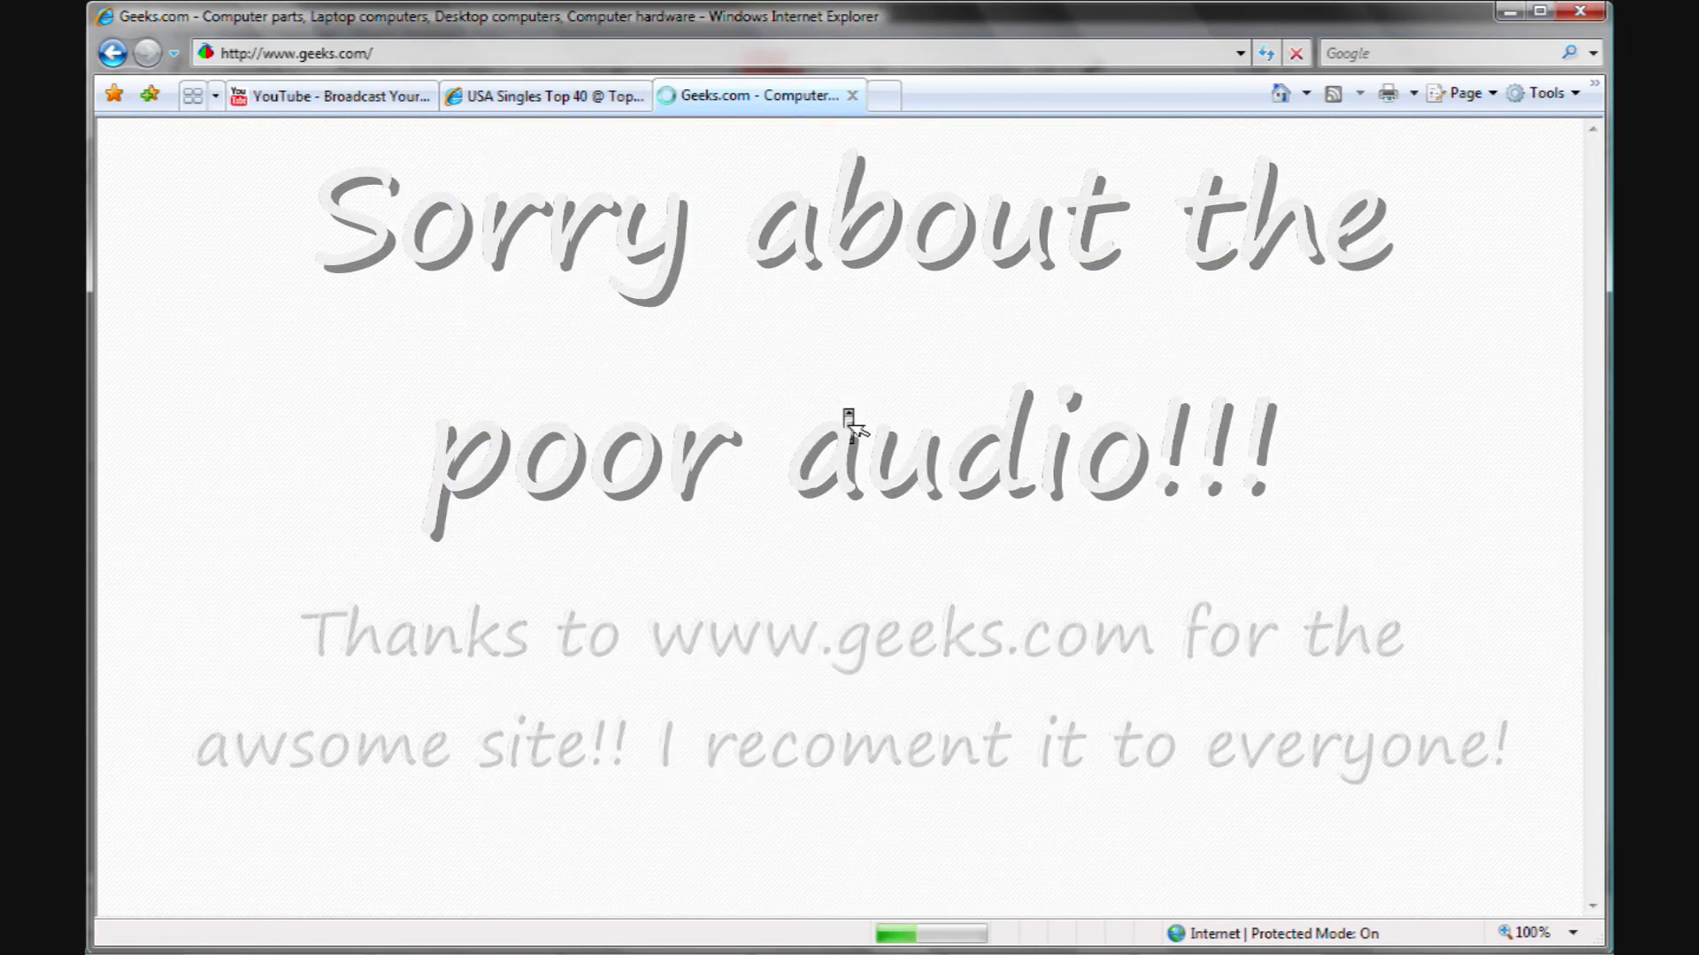